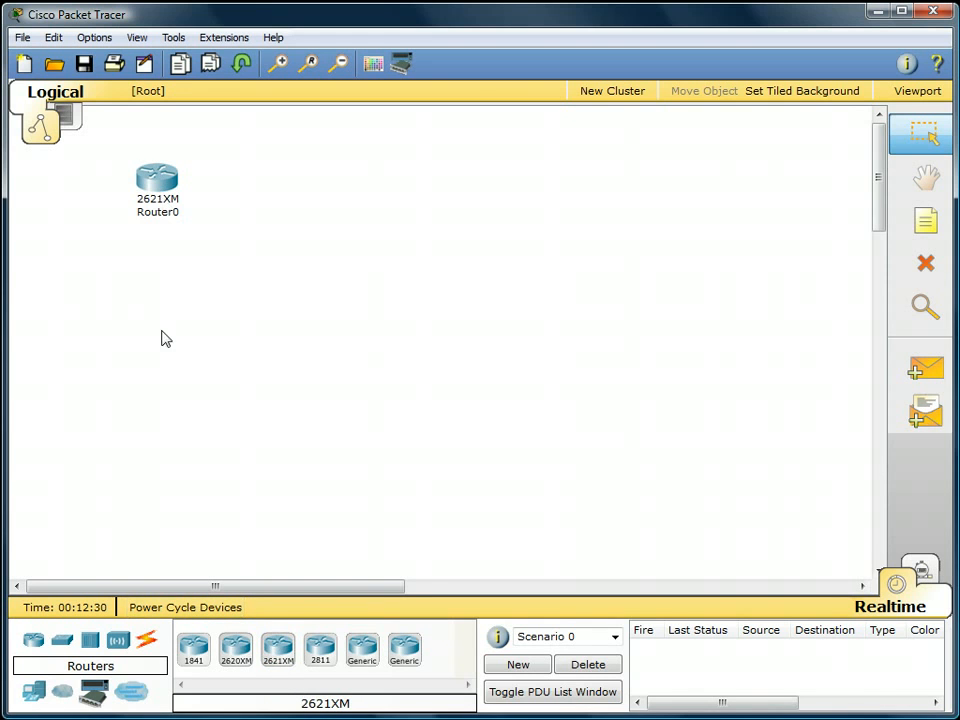
Step: Place a 2960-24TT switch and PC-PT computers on the workspace below the router
{"action": "left_click", "coordinate": [61, 640]}
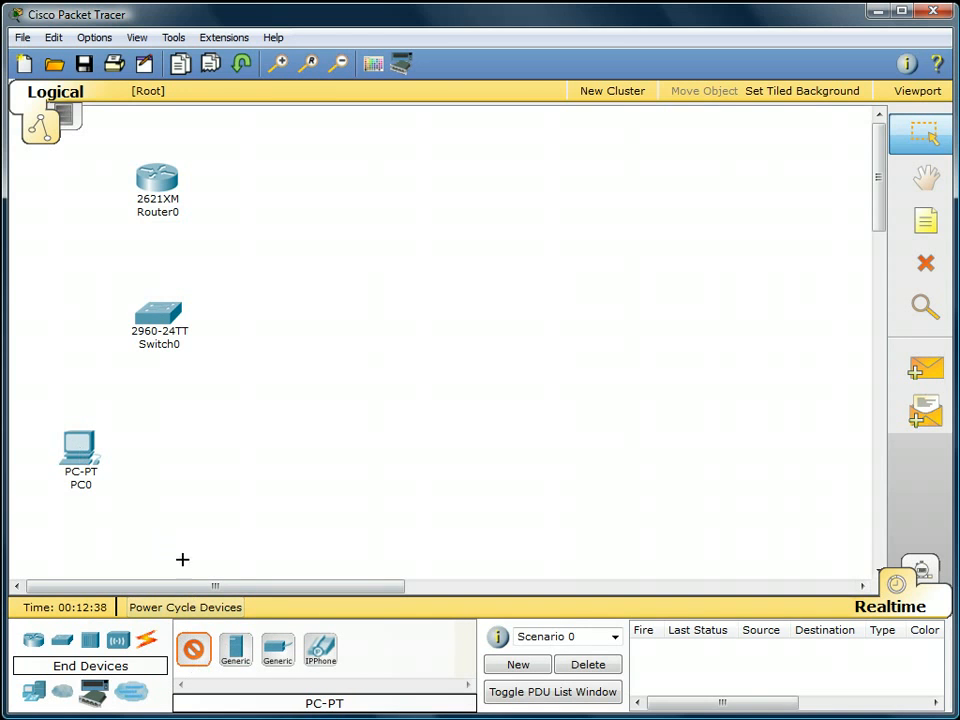
{"action": "left_click", "coordinate": [161, 495]}
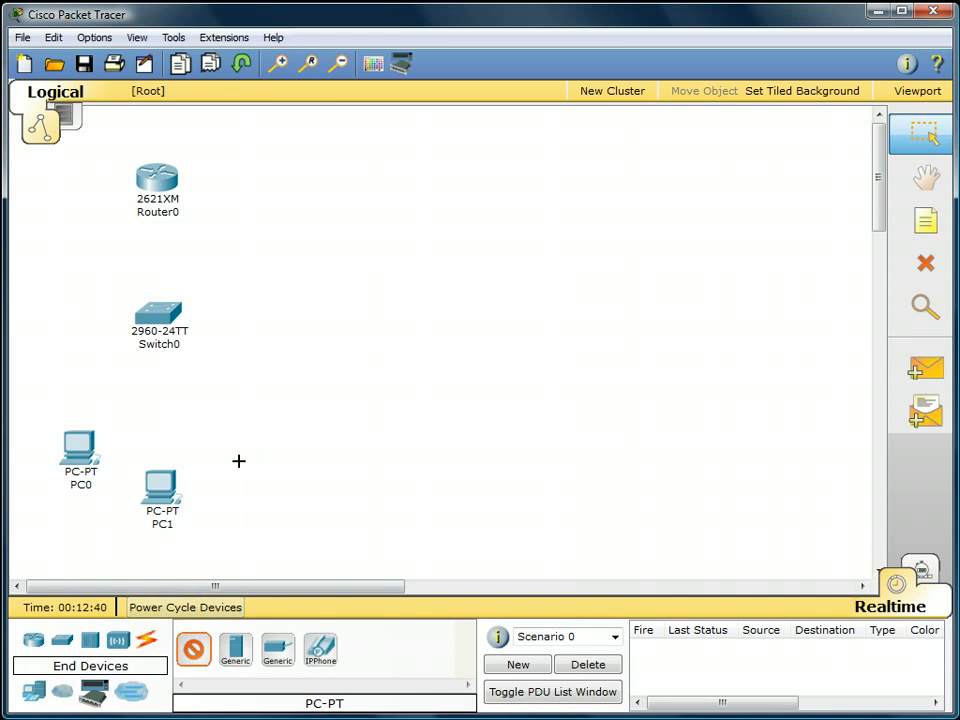
{"action": "left_click", "coordinate": [238, 445]}
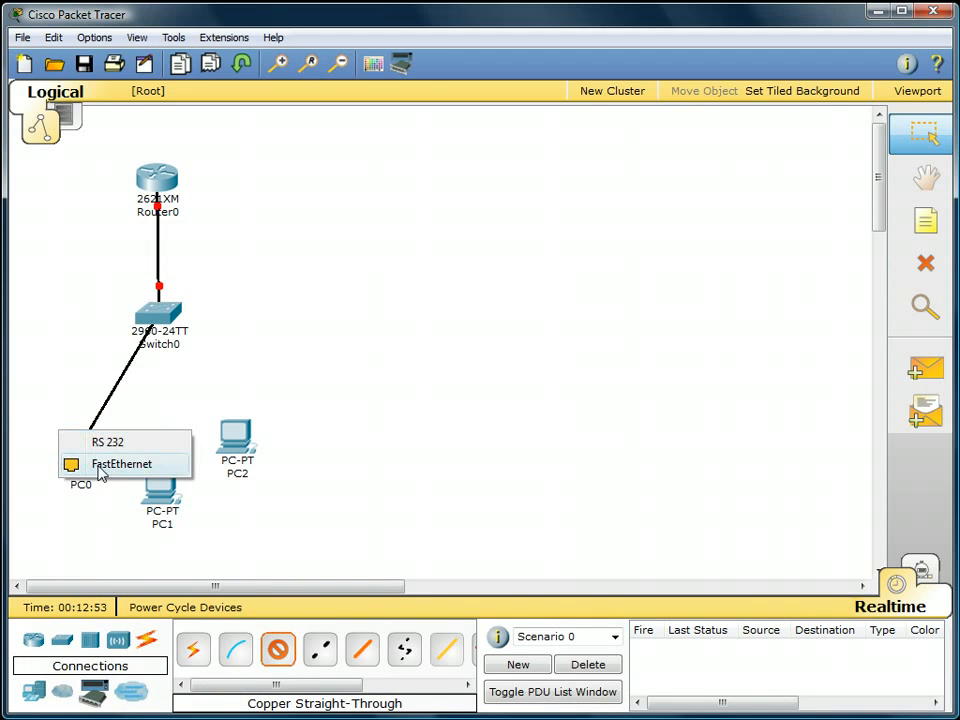
Step: Cable PC0's FastEthernet port to Switch0 with a copper straight-through link
{"action": "left_click", "coordinate": [121, 464]}
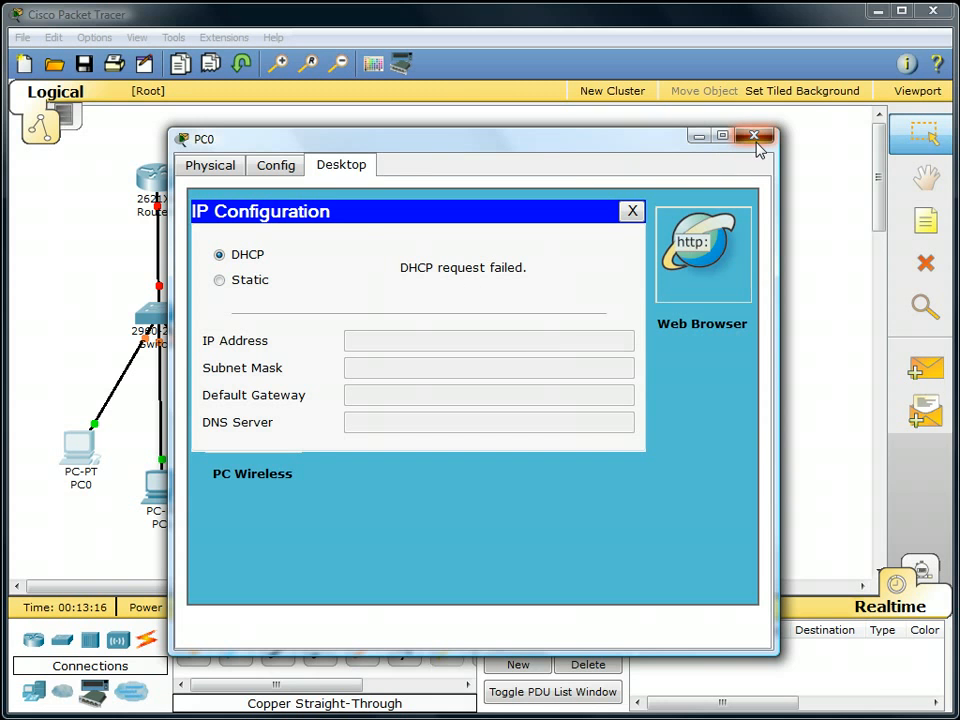
Step: Close PC0's window after its DHCP request fails
{"action": "left_click", "coordinate": [754, 135]}
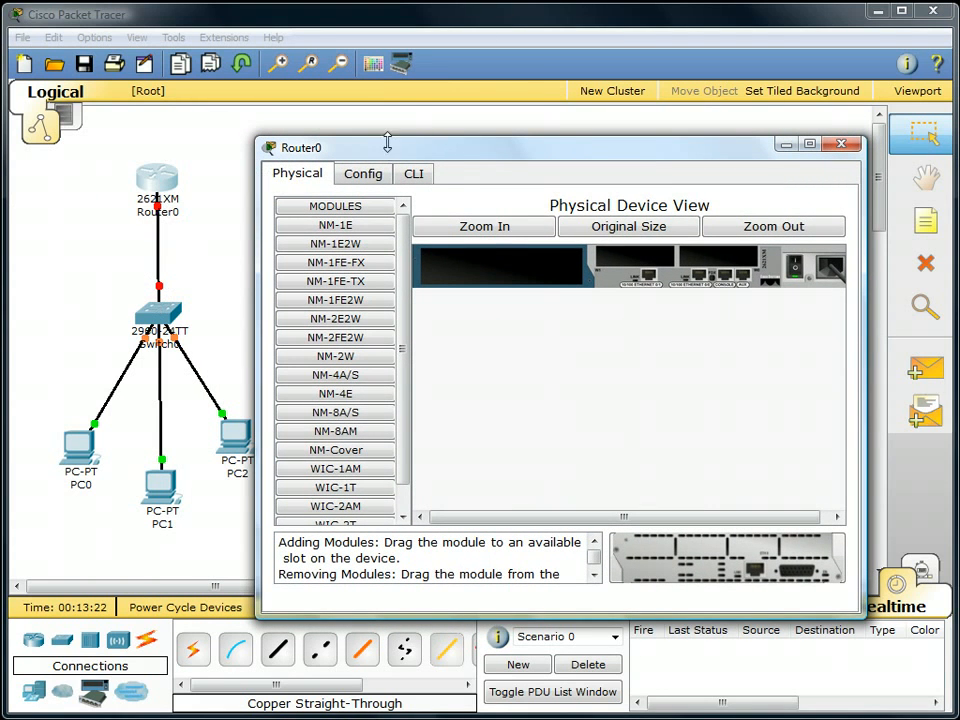
Step: In Router0's CLI, decline initial setup, enter configuration mode and set hostname R1
{"action": "left_click", "coordinate": [413, 173]}
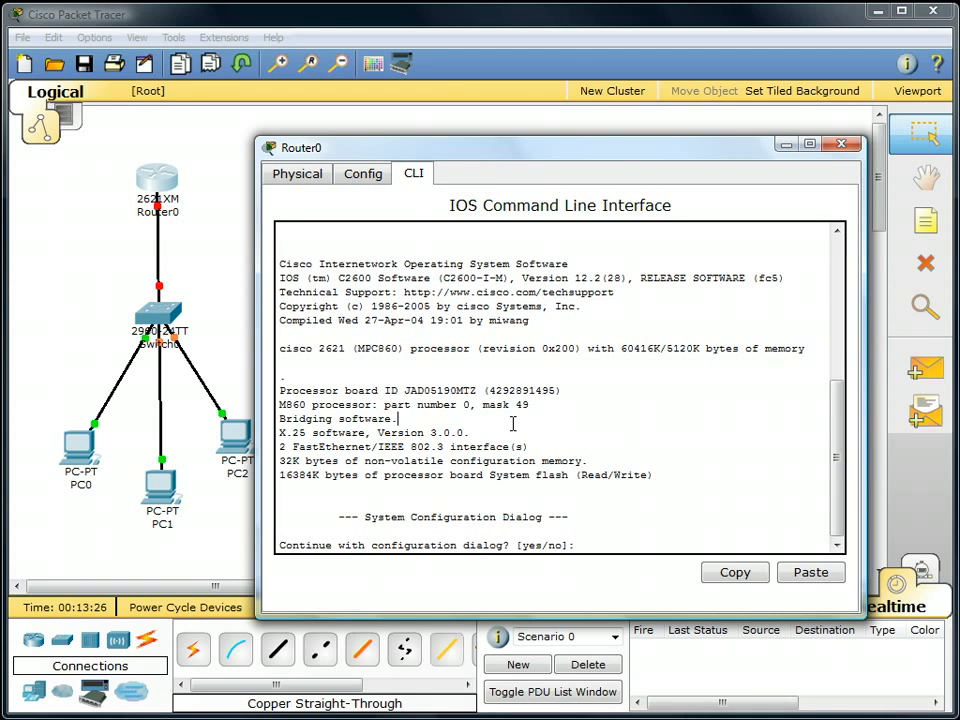
{"action": "type", "text": "n"}
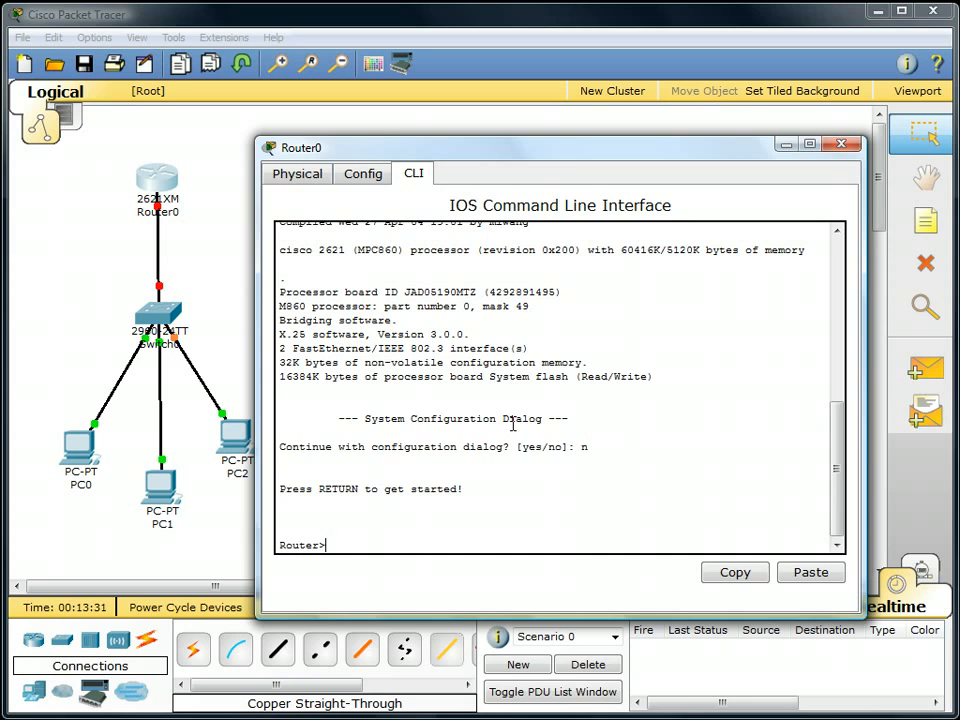
{"action": "type", "text": "conft"}
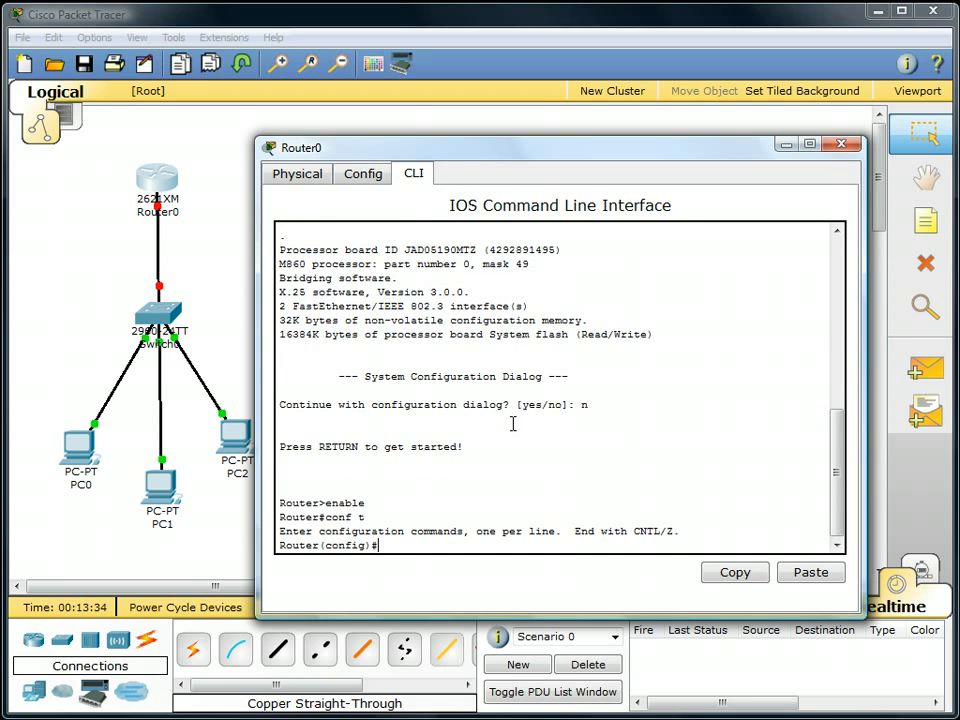
{"action": "type", "text": "int"}
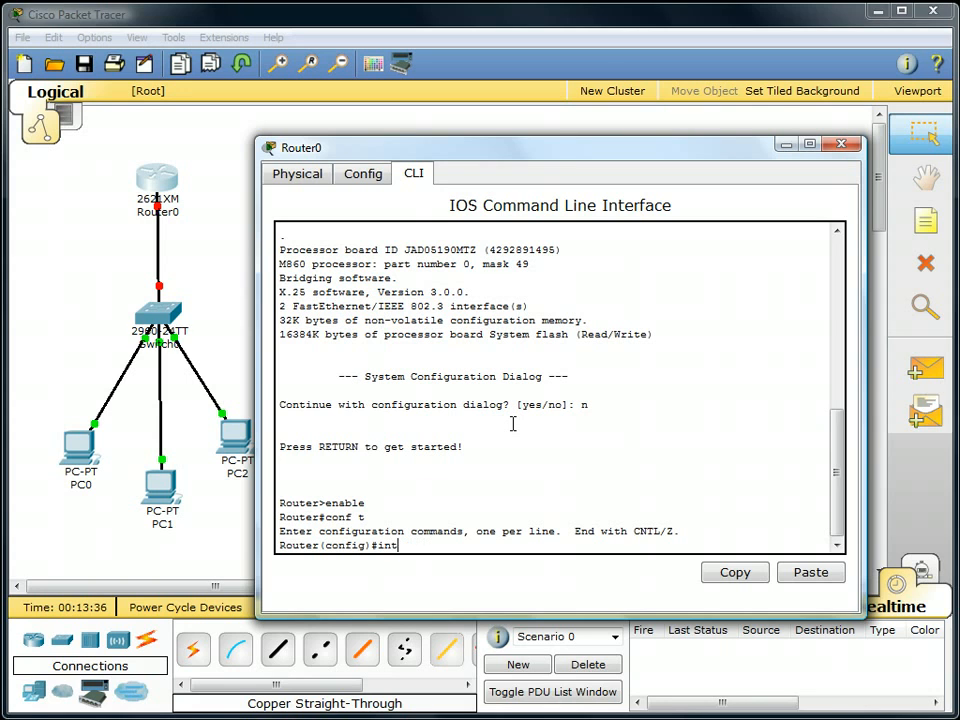
{"action": "type", "text": "host"}
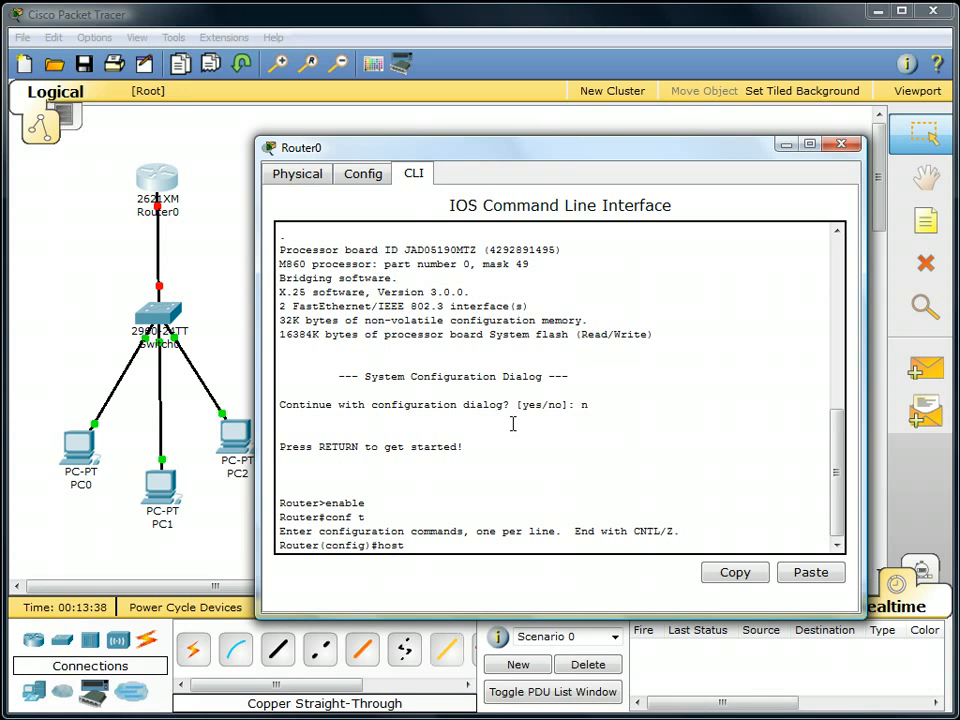
{"action": "type", "text": "R1"}
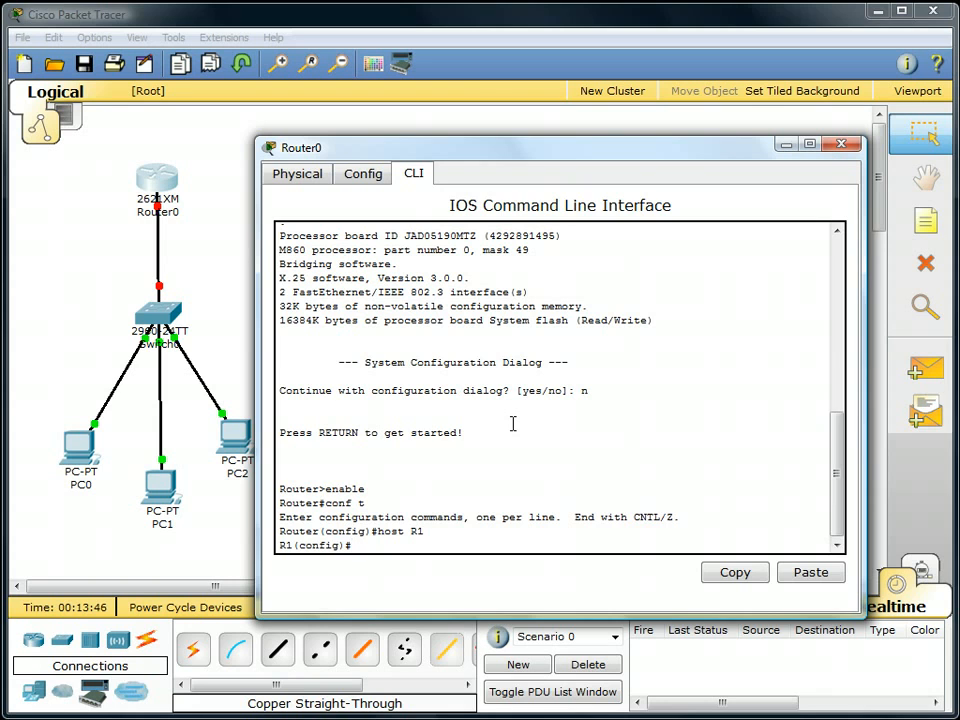
Step: Assign FastEthernet0/0 192.168.10.1 255.255.255.0 and bring the interface up
{"action": "type", "text": "int fa0/0"}
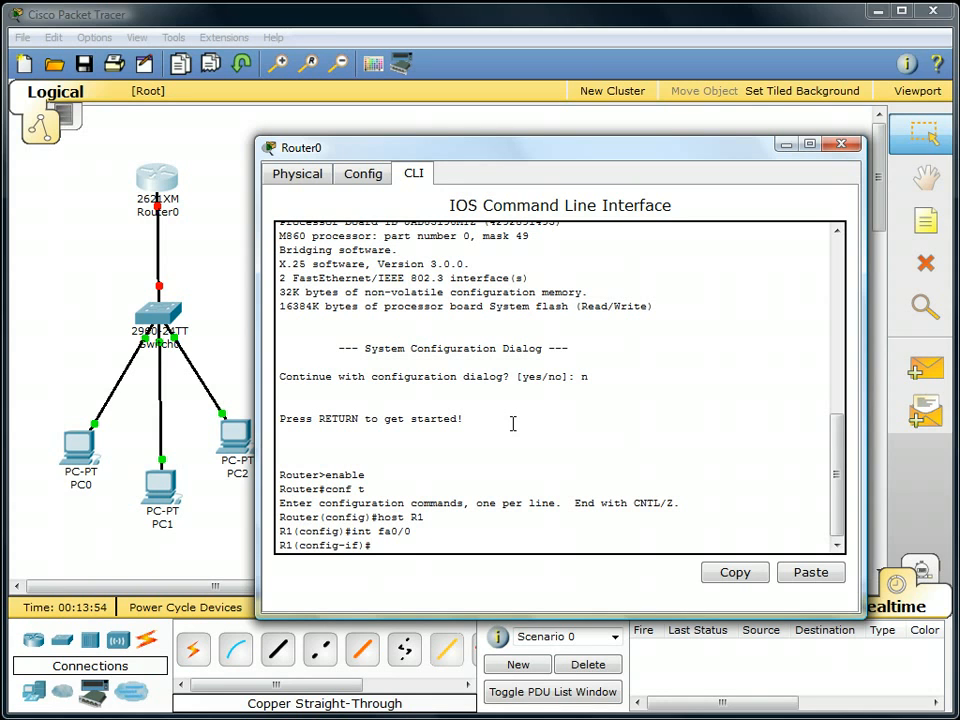
{"action": "type", "text": "ip add"}
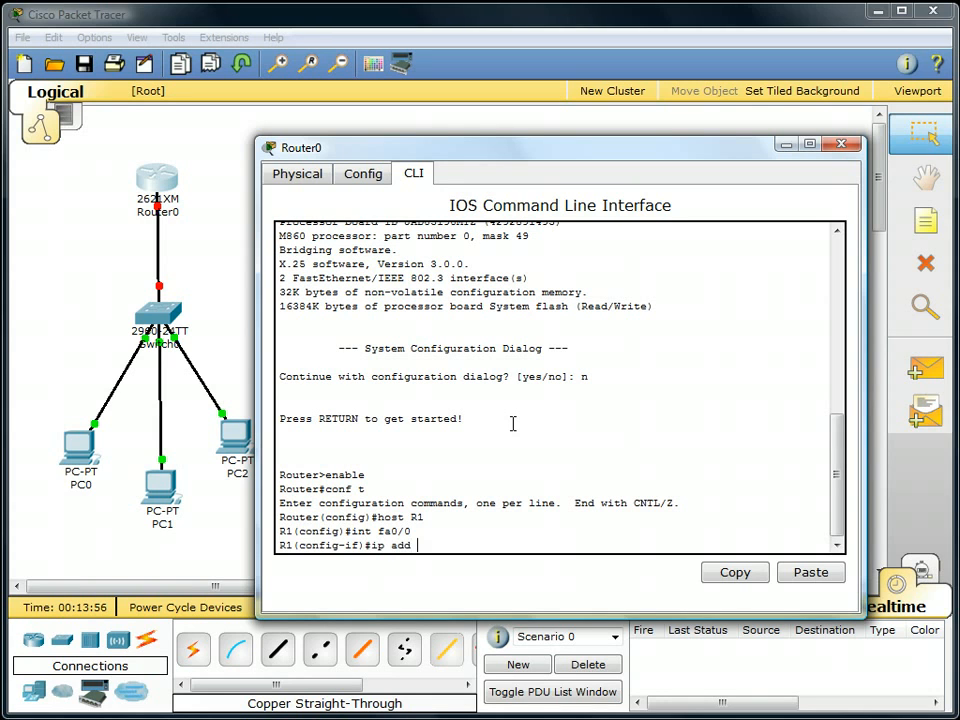
{"action": "type", "text": "192.168.10.1"}
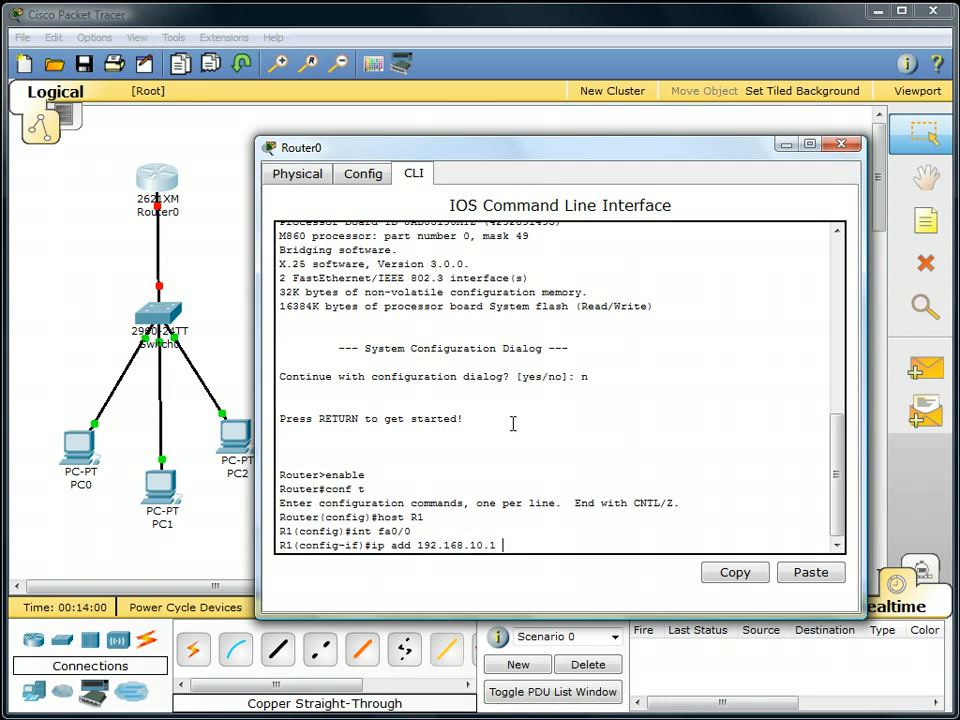
{"action": "type", "text": "255.255.255"}
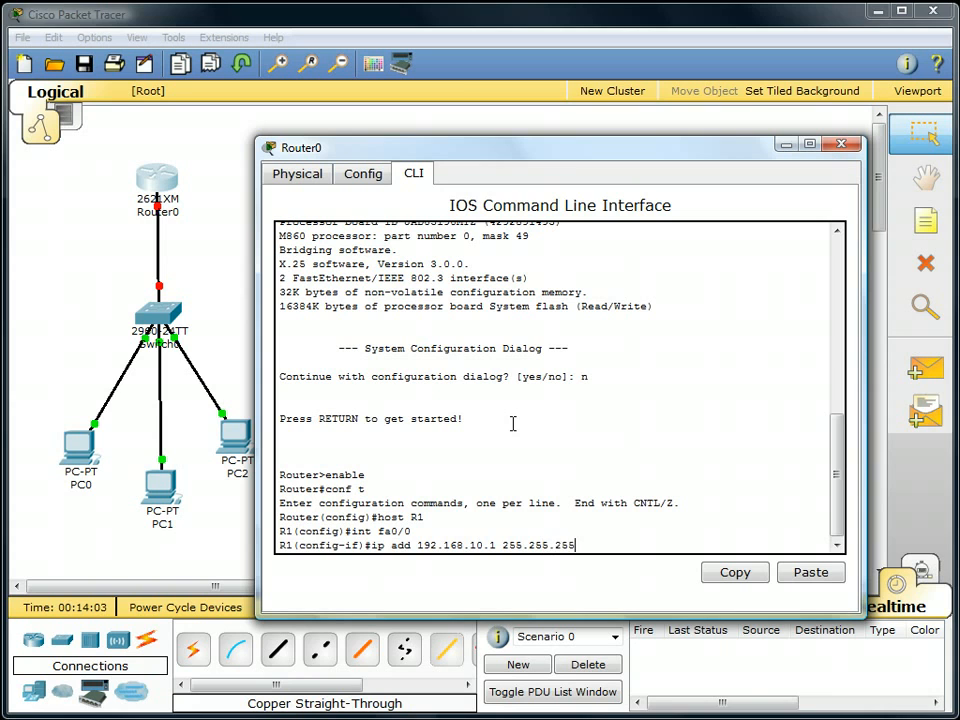
{"action": "key", "text": "Return"}
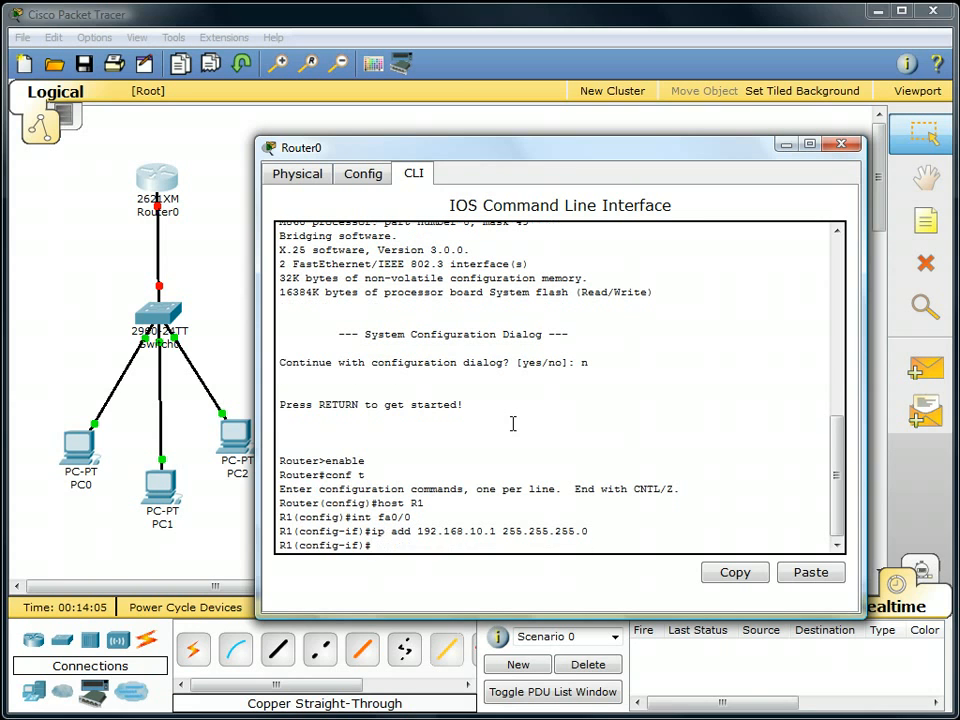
{"action": "type", "text": "no shut"}
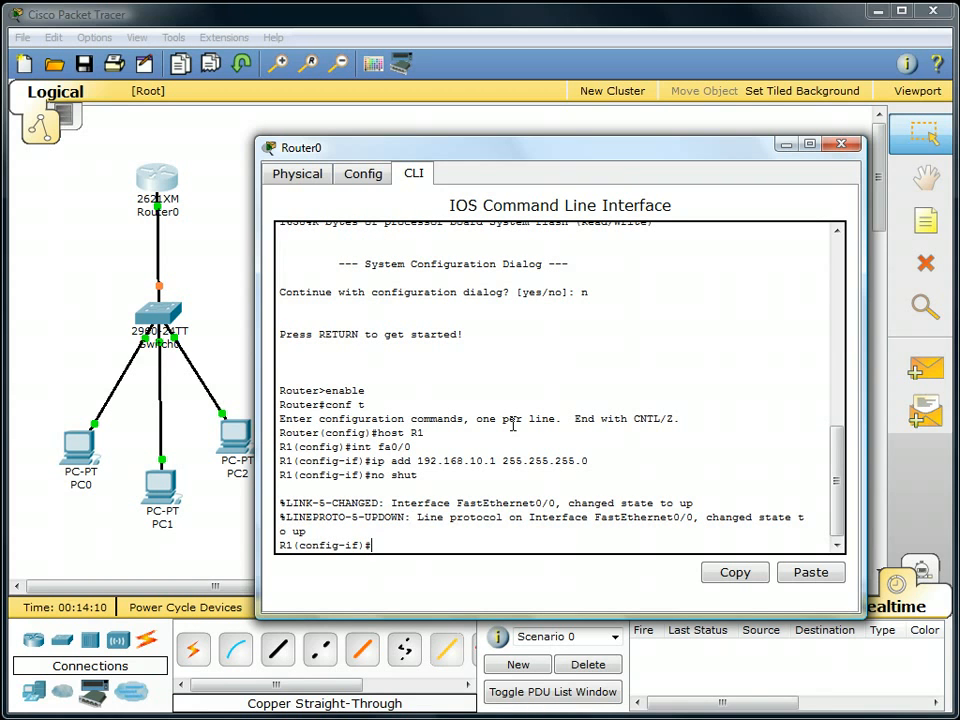
{"action": "type", "text": "exit"}
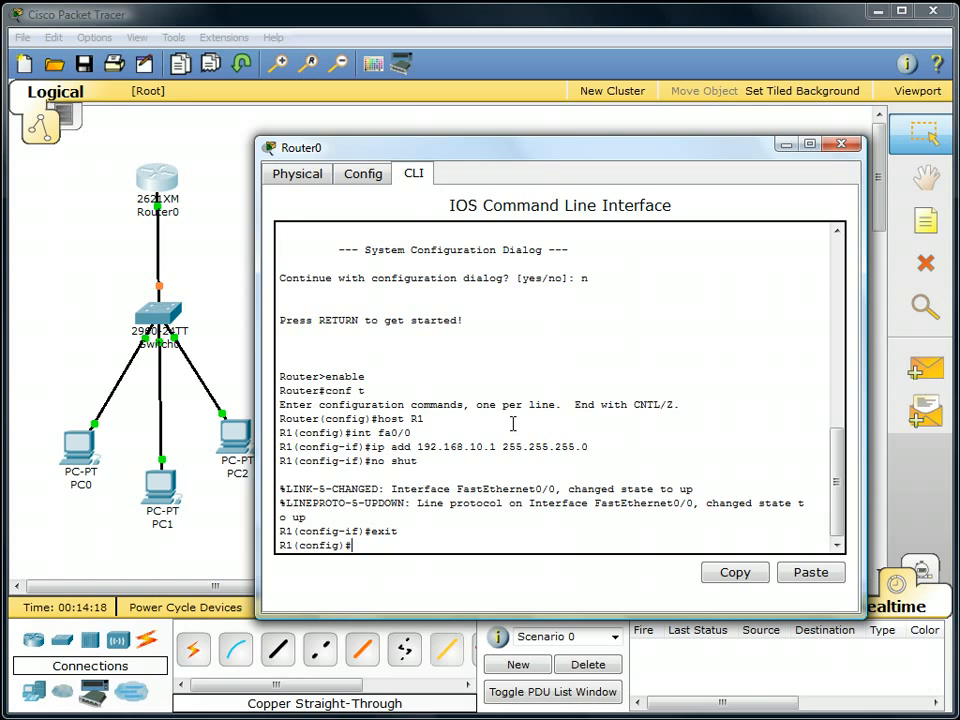
Step: Create DHCP pool IP10 for 192.168.10.0/24 with default router 192.168.10.1
{"action": "type", "text": "ip"}
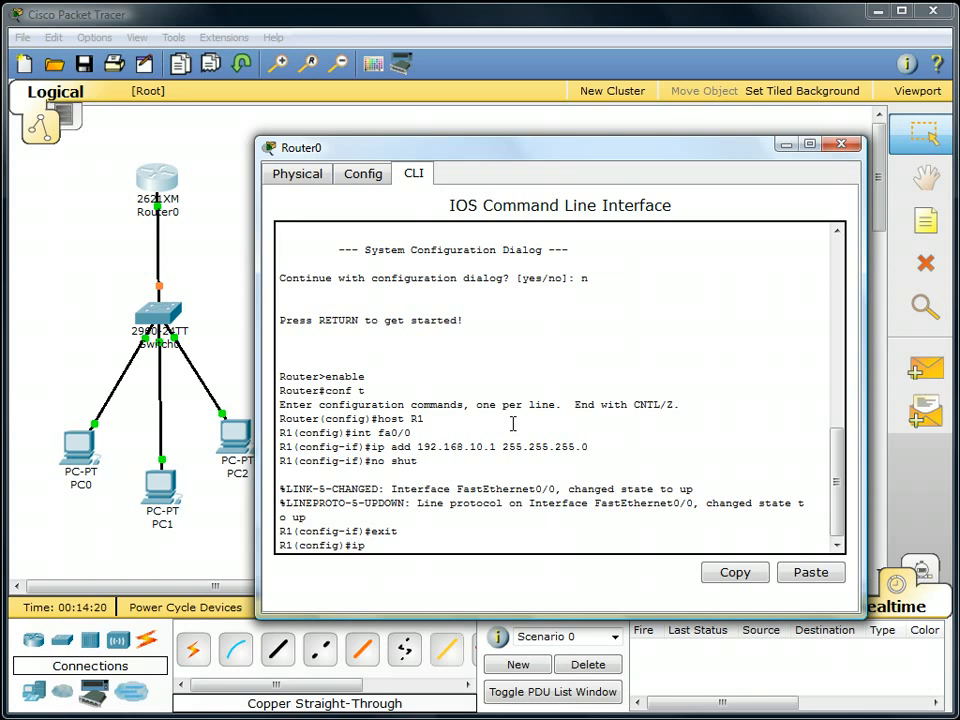
{"action": "type", "text": "dhcp"}
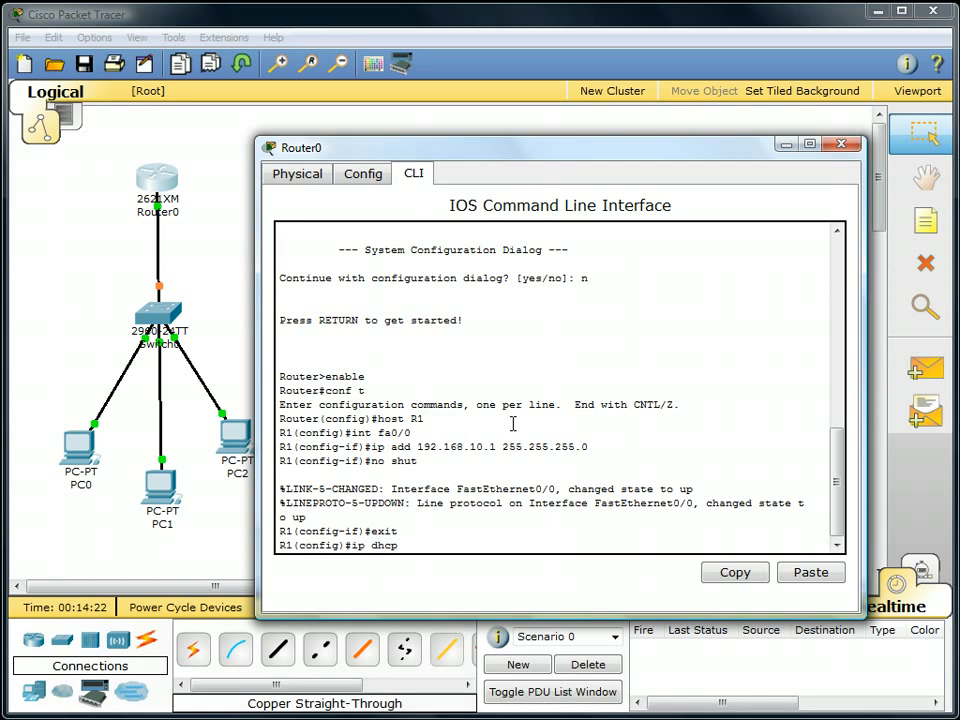
{"action": "type", "text": "pool"}
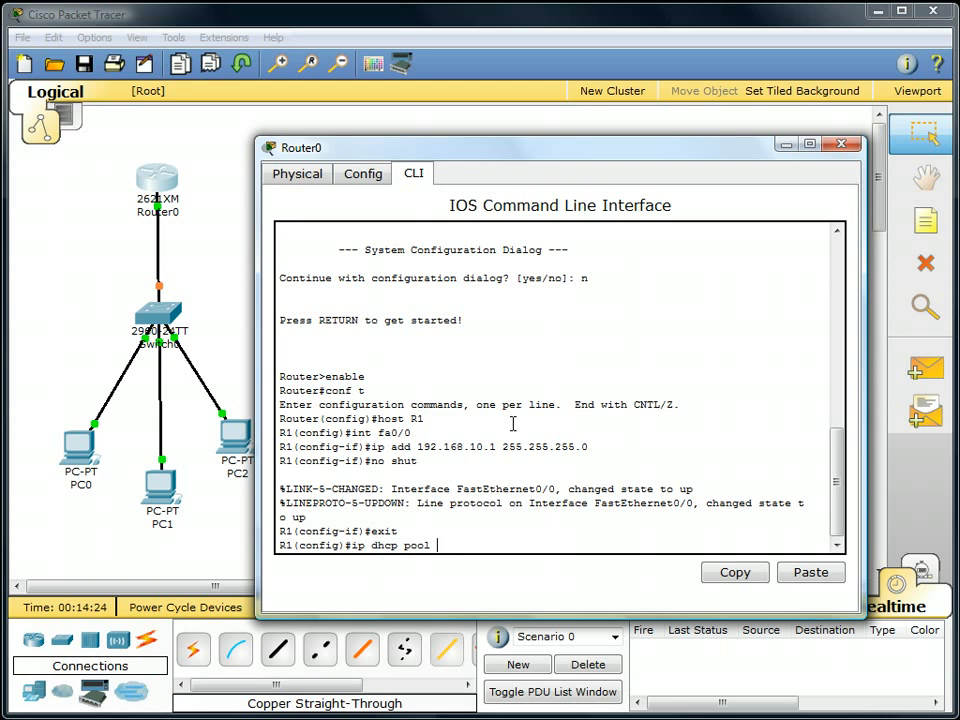
{"action": "type", "text": "IP10"}
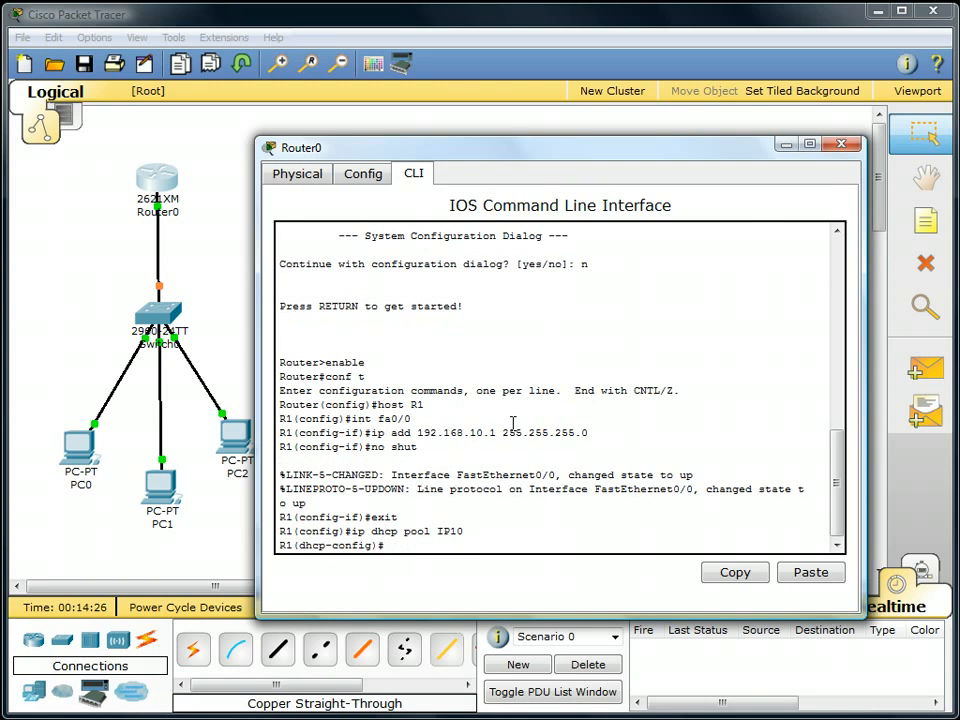
{"action": "type", "text": "net"}
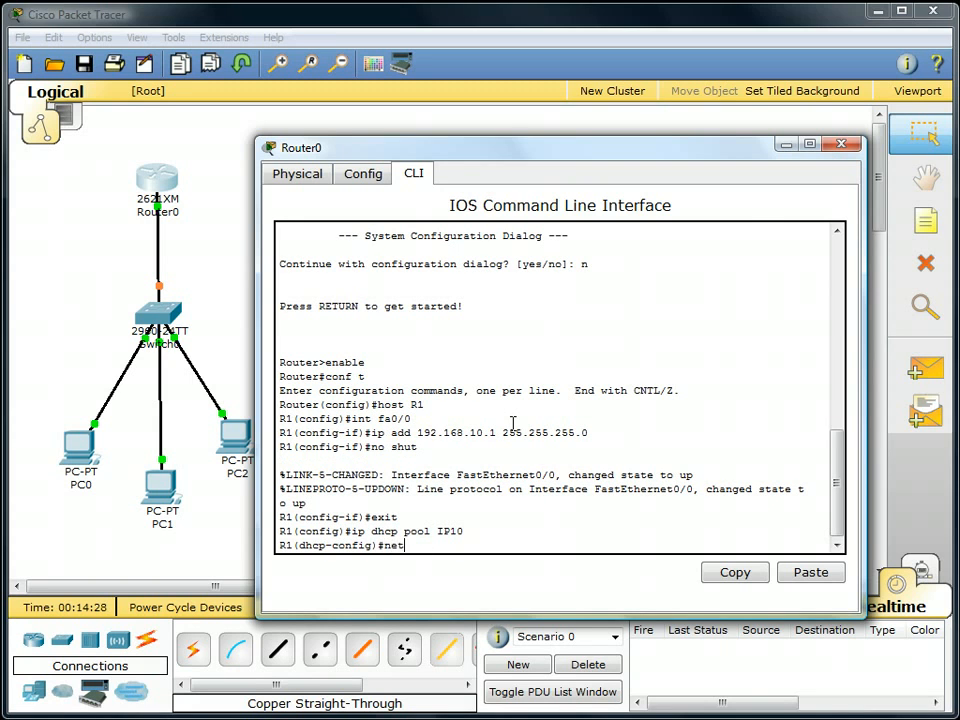
{"action": "type", "text": "192.106"}
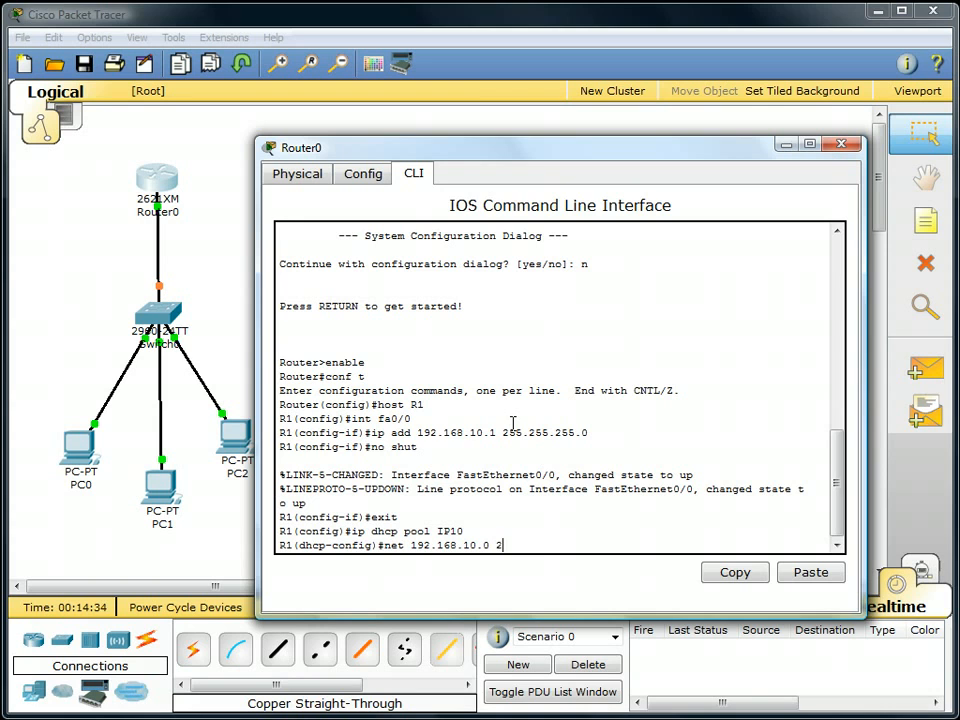
{"action": "type", "text": "55.255.255.0"}
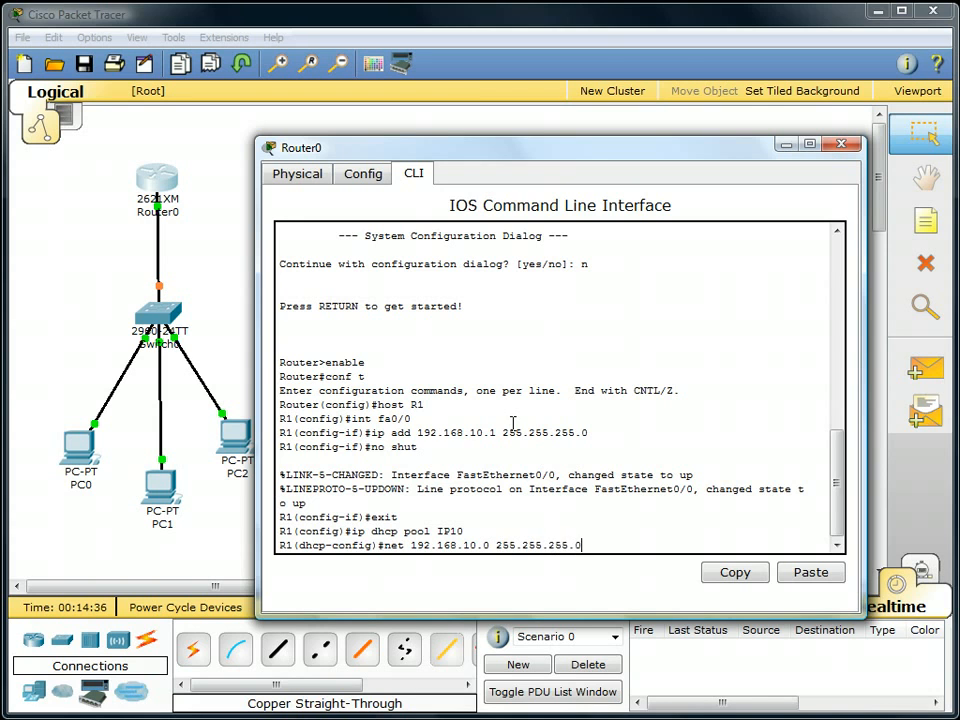
{"action": "type", "text": "default"}
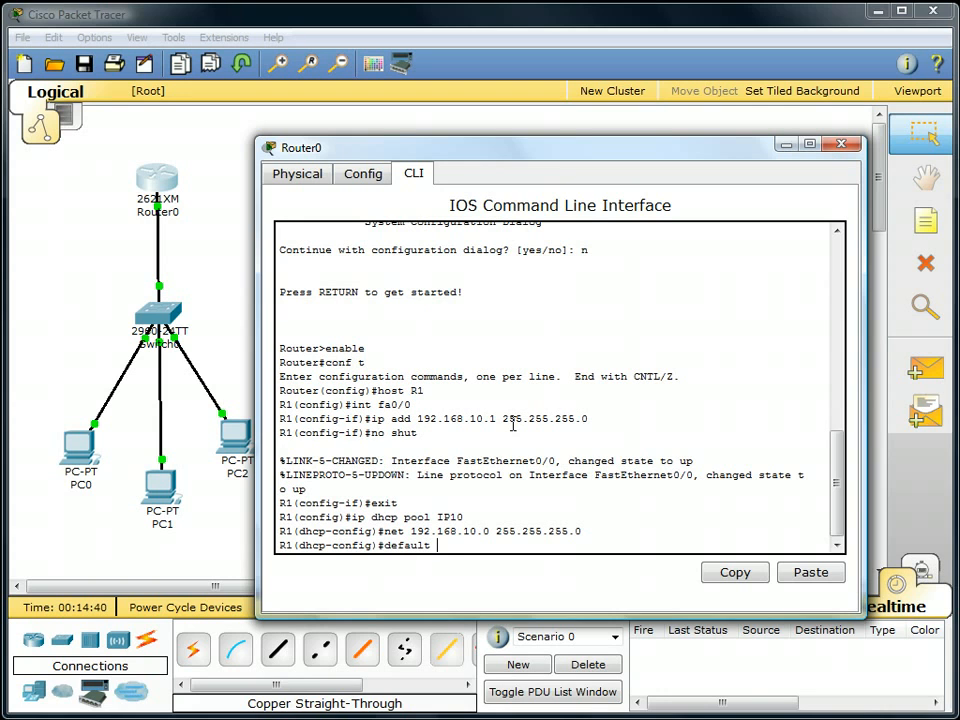
{"action": "type", "text": "192.168.10."}
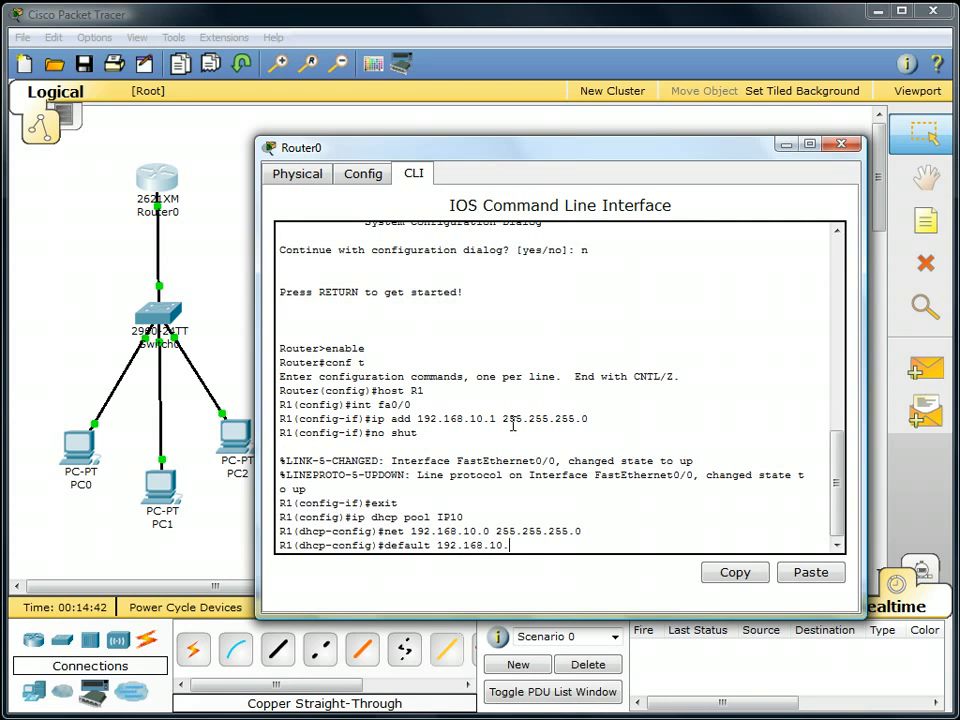
{"action": "type", "text": "exi"}
{"action": "type", "text": "t"}
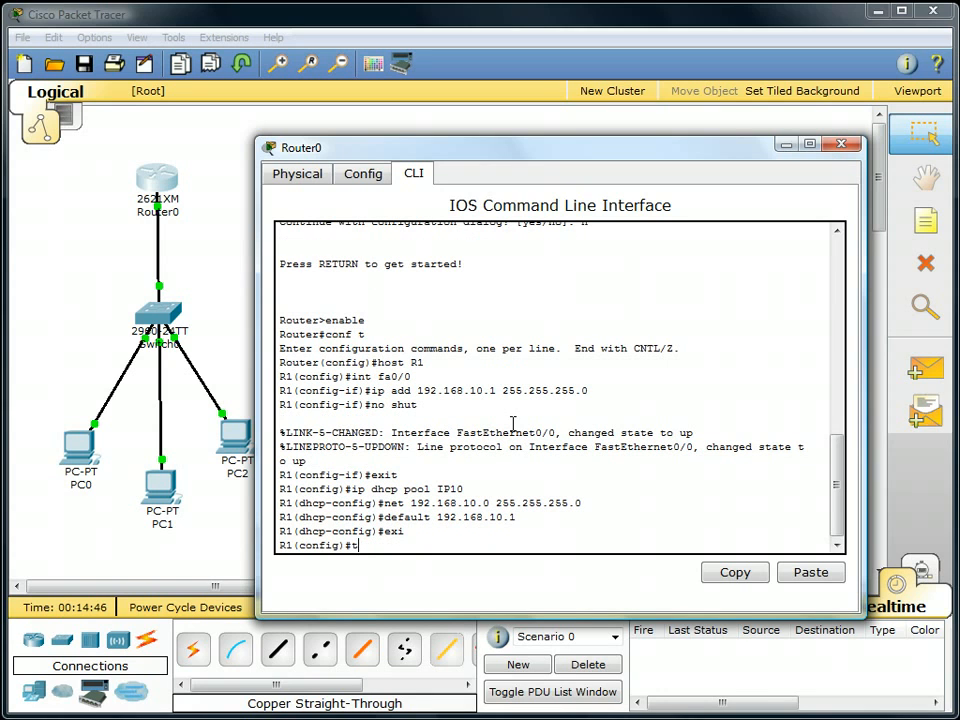
{"action": "key", "text": "BackSpace"}
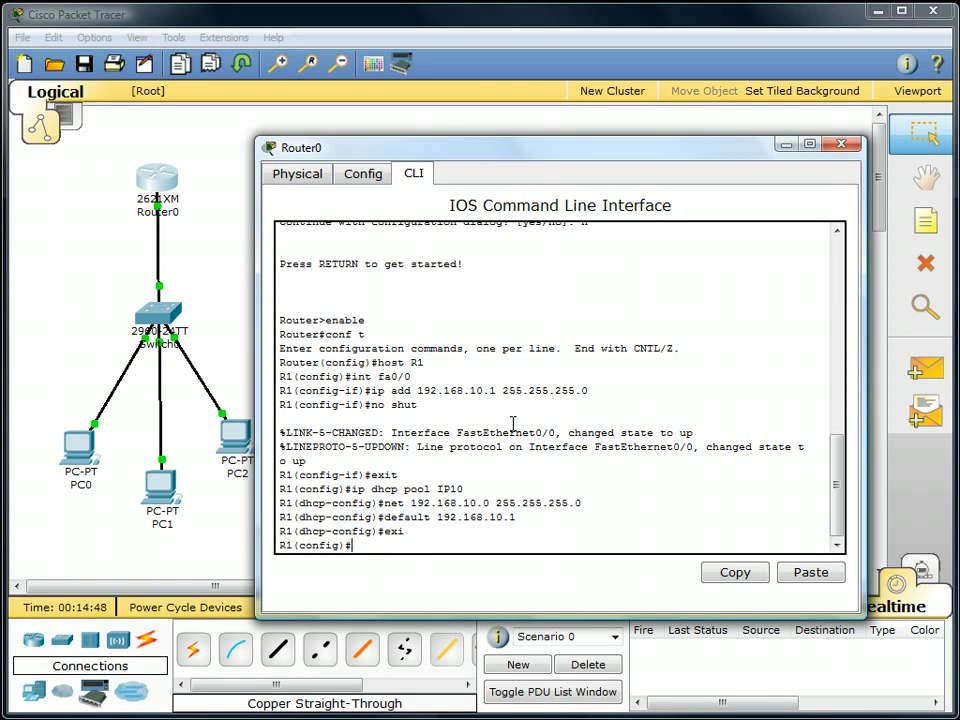
Step: Exclude 192.168.10.1 through 192.168.10.10 from DHCP and exit configuration mode
{"action": "type", "text": "ip"}
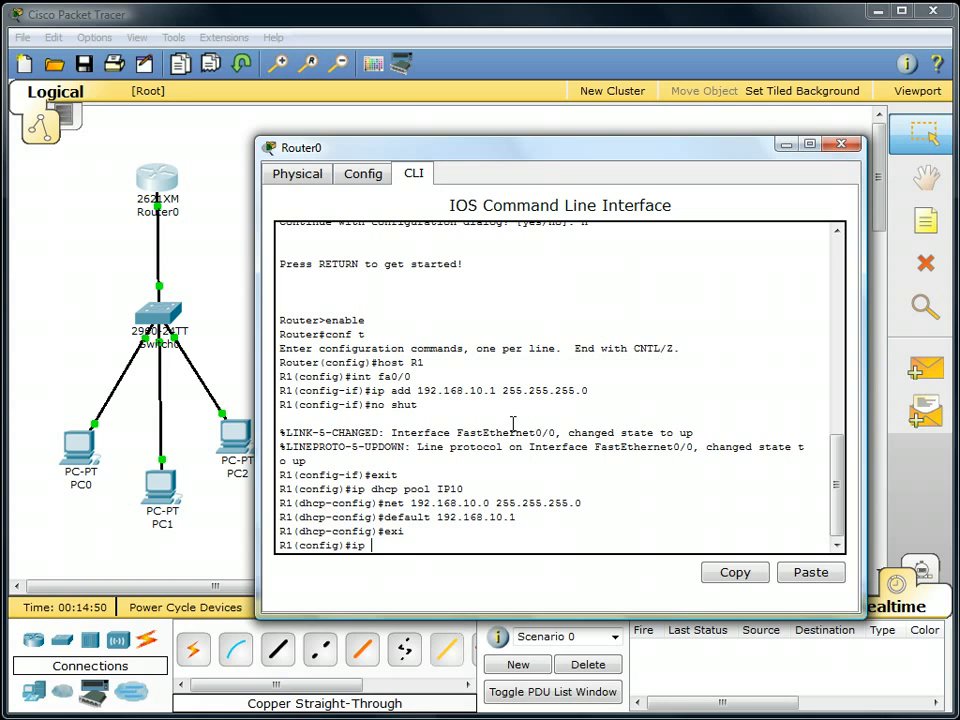
{"action": "type", "text": "dhcp exc"}
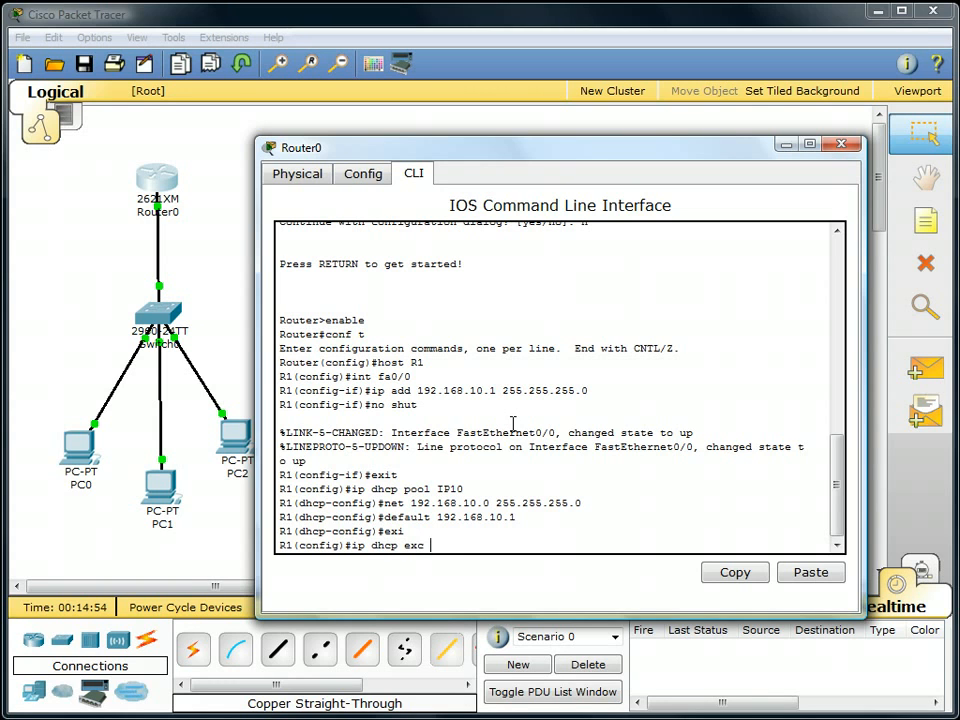
{"action": "type", "text": "192.168.10."}
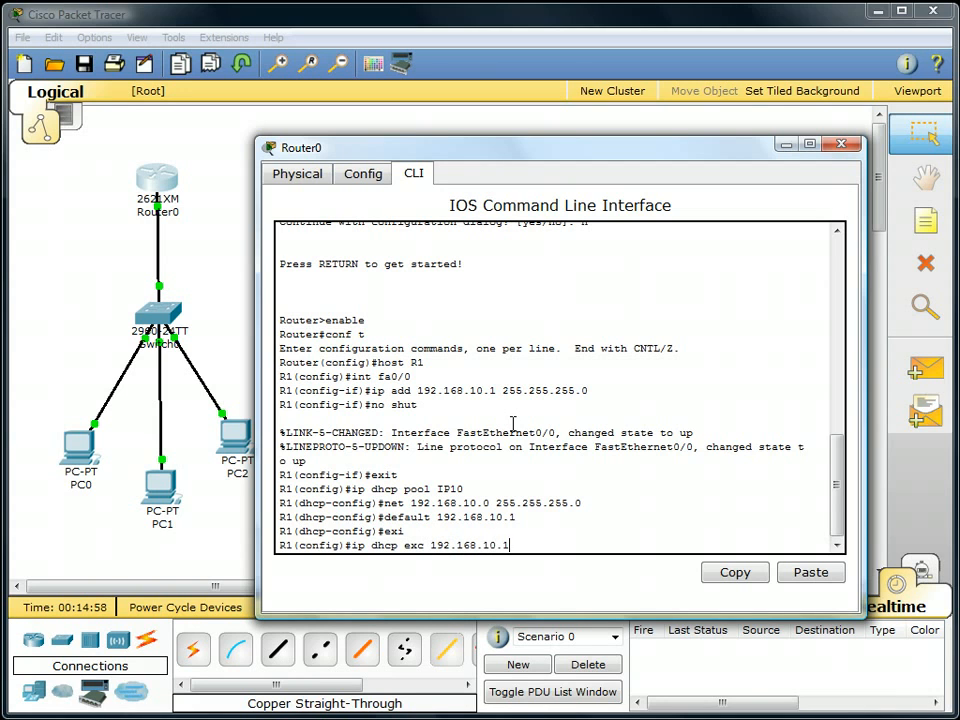
{"action": "type", "text": "192.168.10.10"}
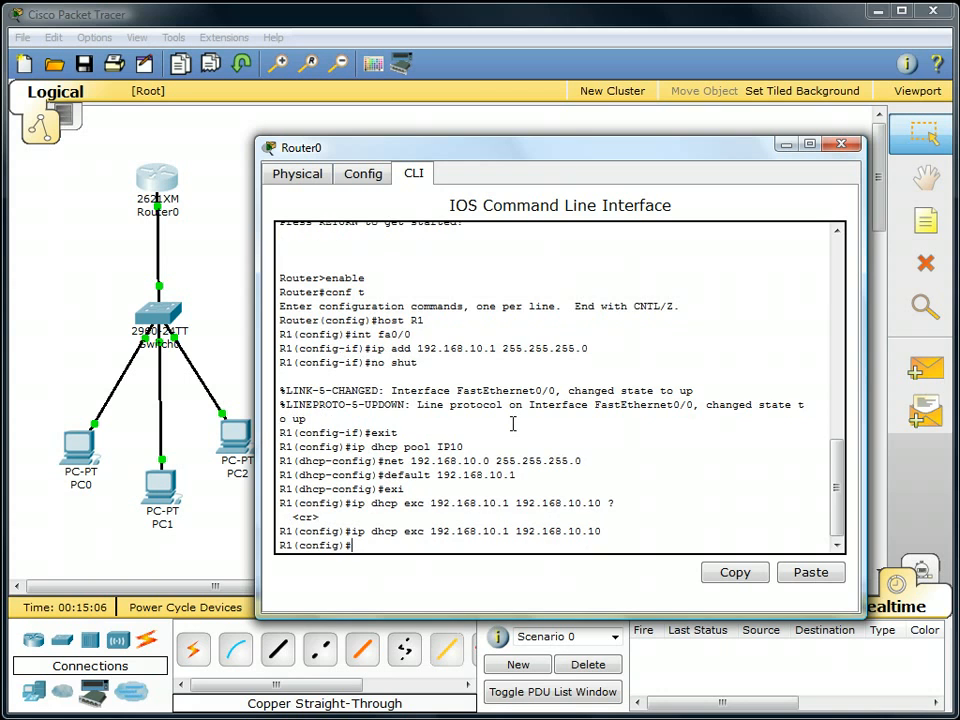
{"action": "type", "text": "exit"}
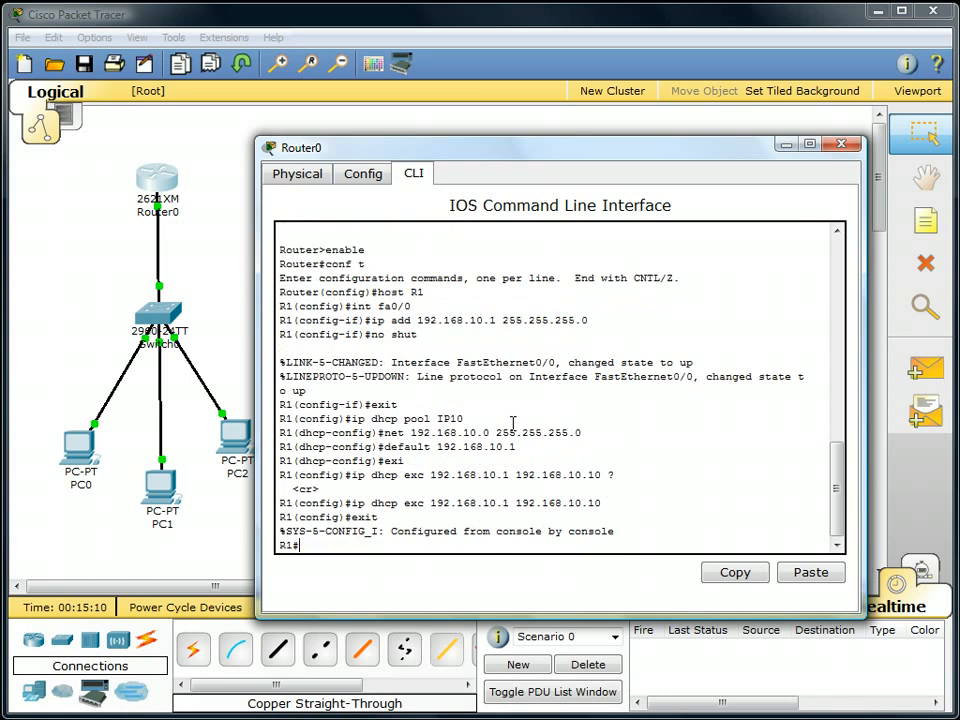
Step: Copy R1's running config to startup and page through the show run output
{"action": "type", "text": "copy run sta"}
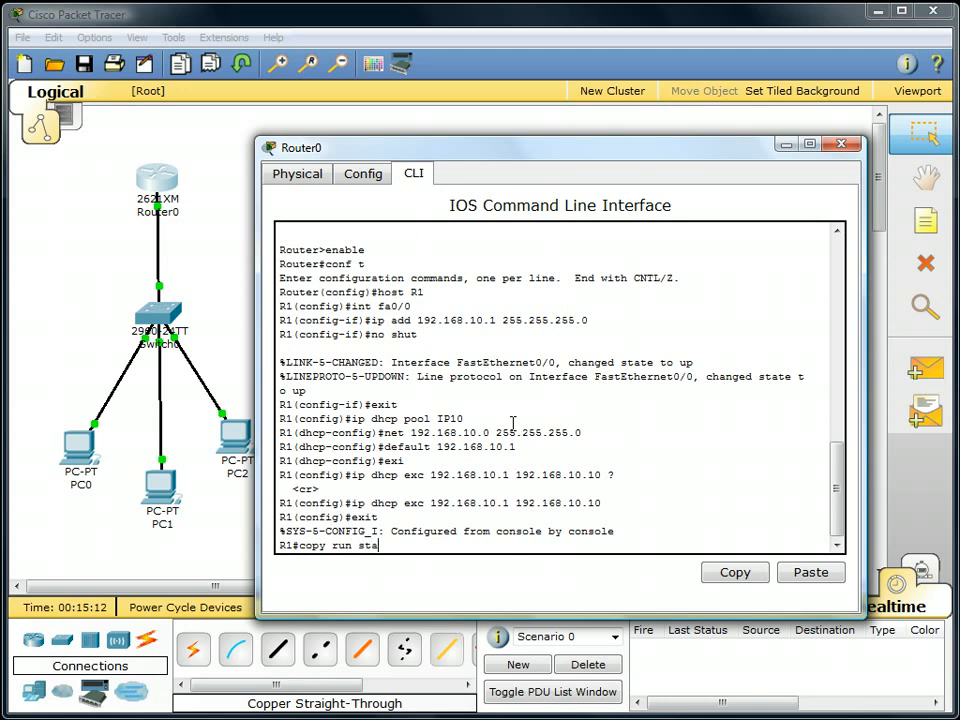
{"action": "key", "text": "enter"}
{"action": "type", "text": "sh run"}
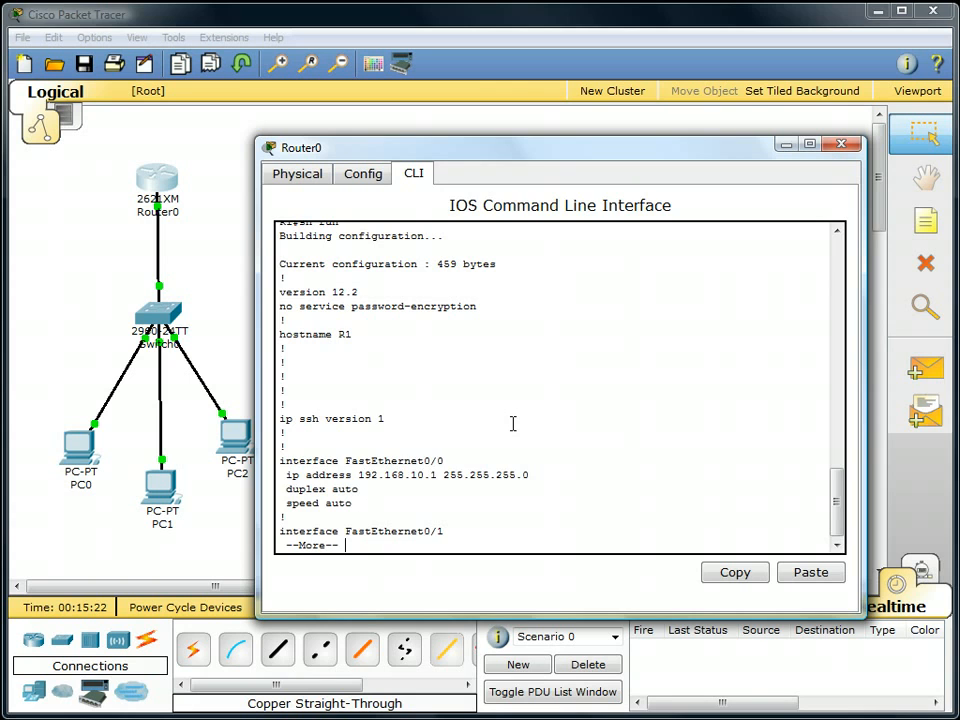
{"action": "key", "text": "space"}
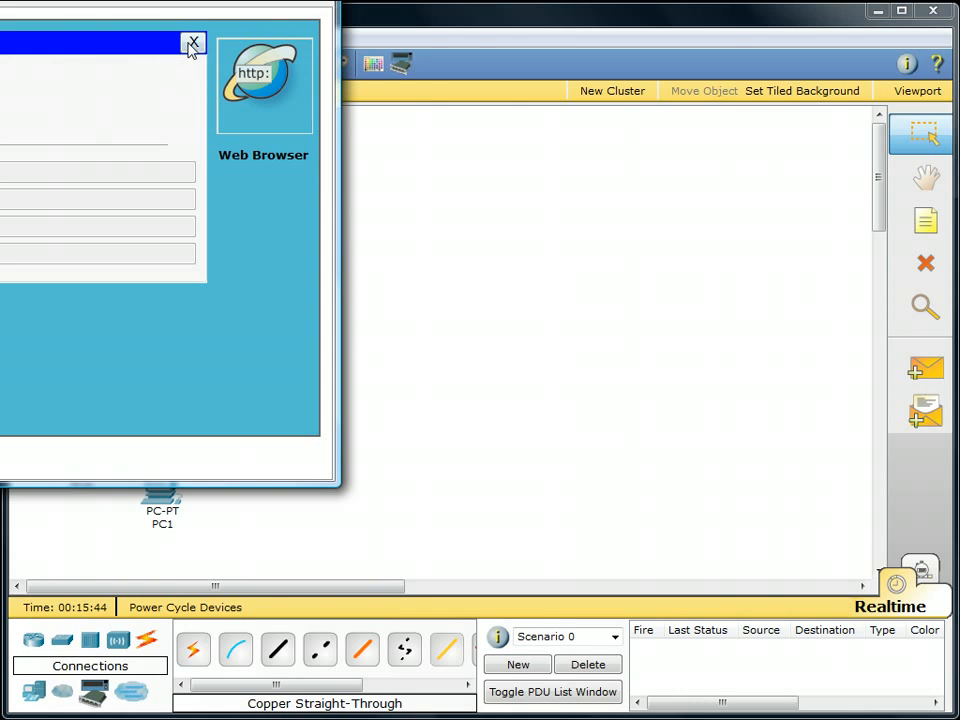
Step: Check the PCs' DHCP leases, confirming PC2 received 192.168.10.13 with gateway 192.168.10.1
{"action": "left_click", "coordinate": [192, 45]}
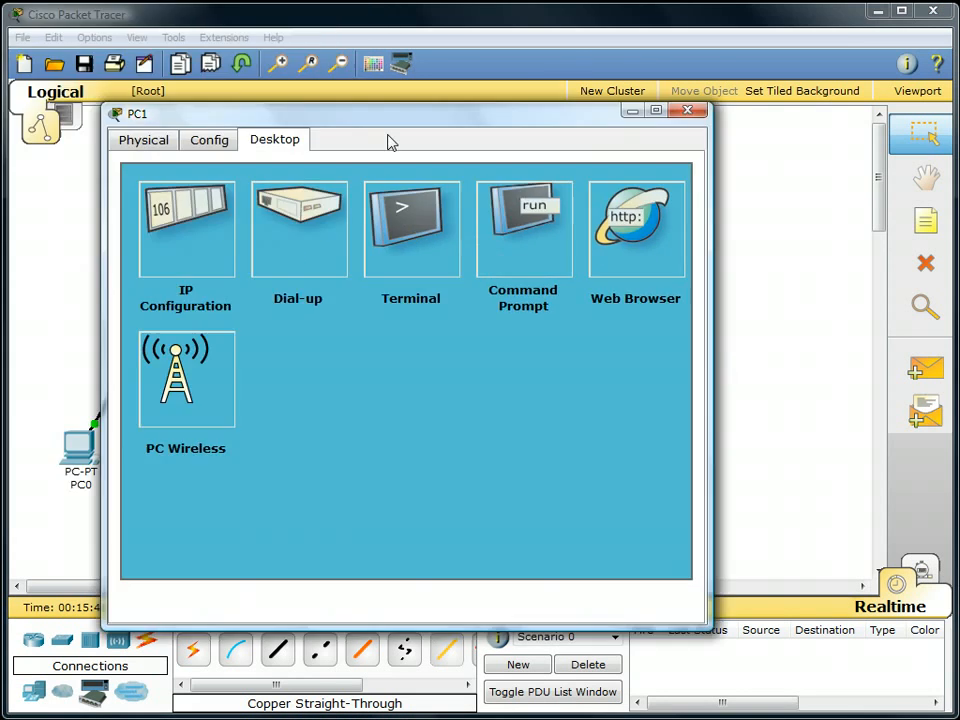
{"action": "left_click", "coordinate": [185, 225]}
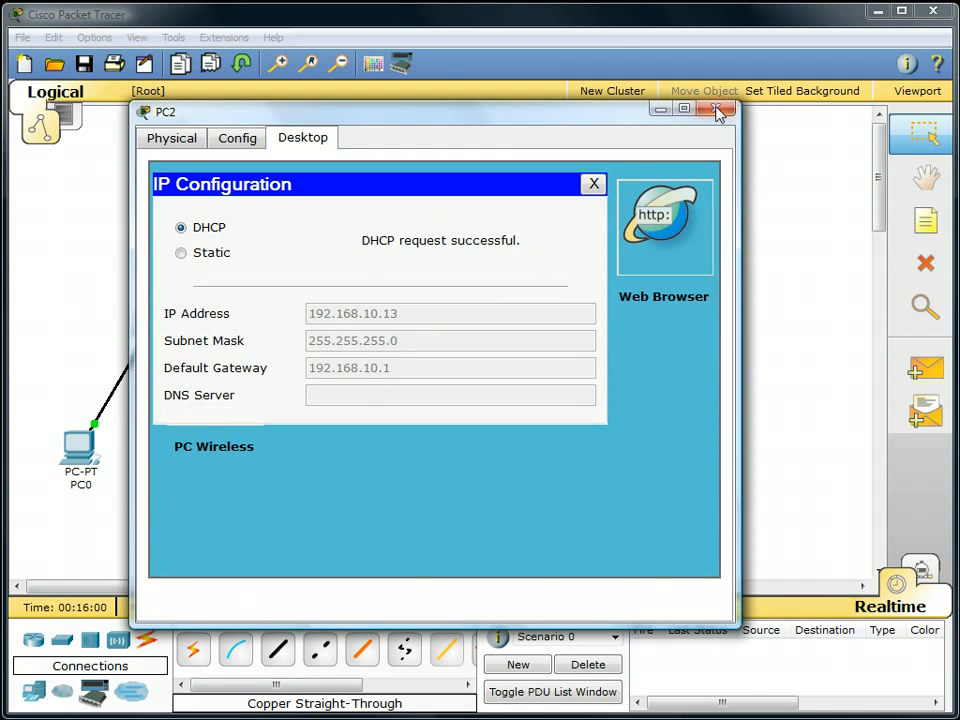
{"action": "left_click", "coordinate": [718, 111]}
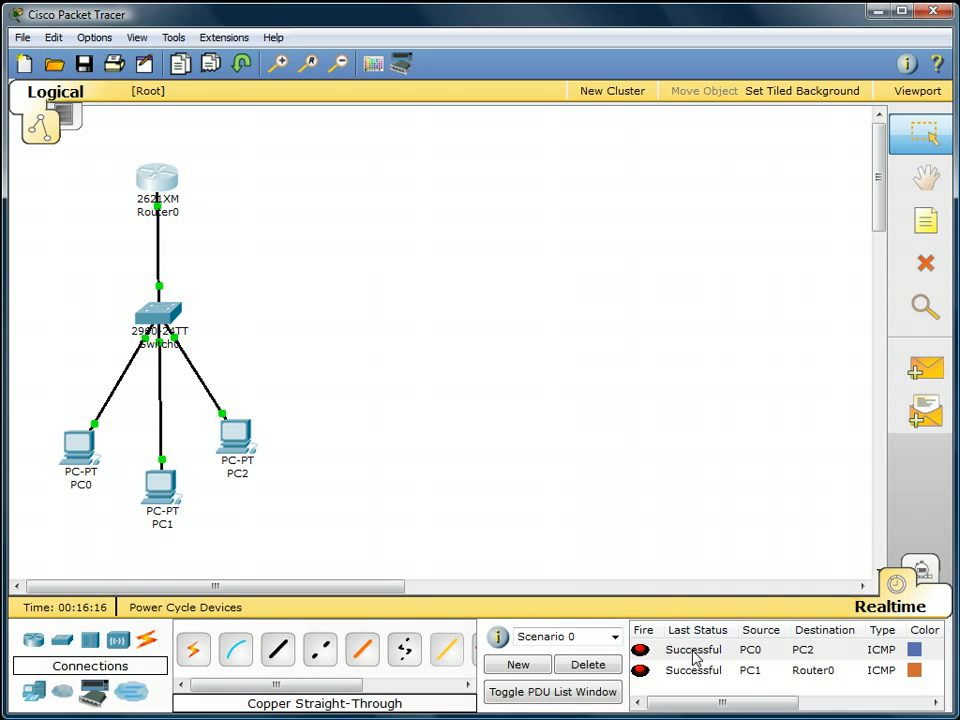
{"action": "mouse_move", "coordinate": [510, 510]}
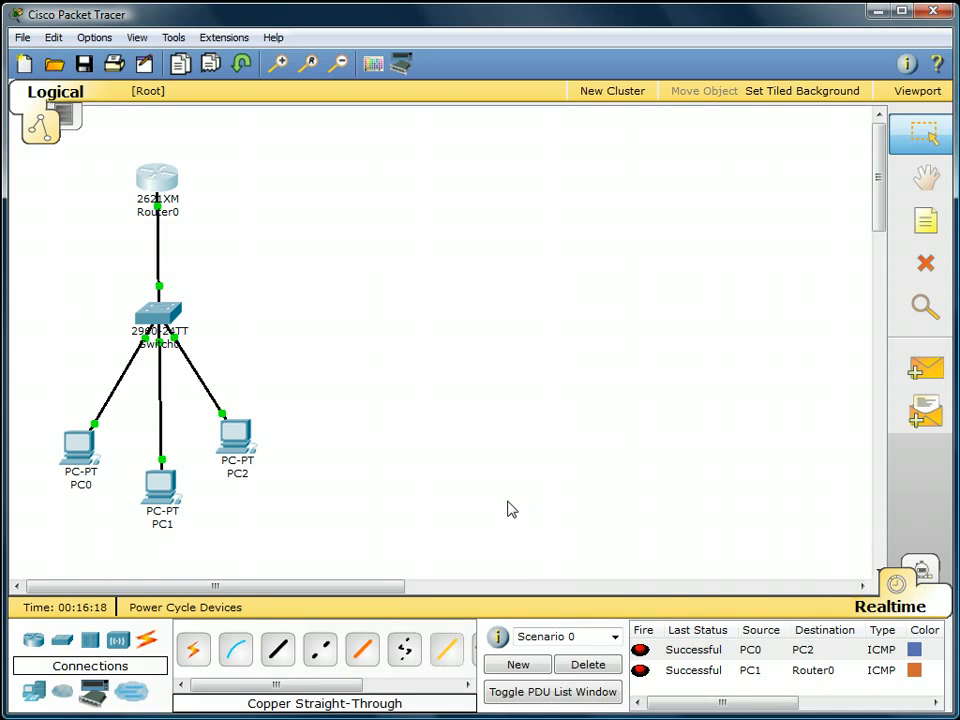